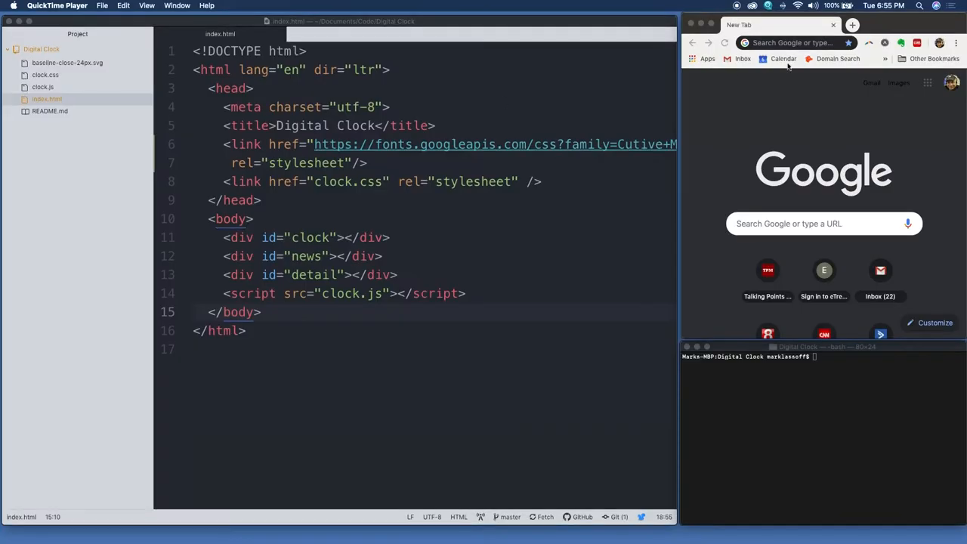
Run python -m SimpleHTTPServer 8000 in Terminal to serve the project on port 8000.
click(793, 363)
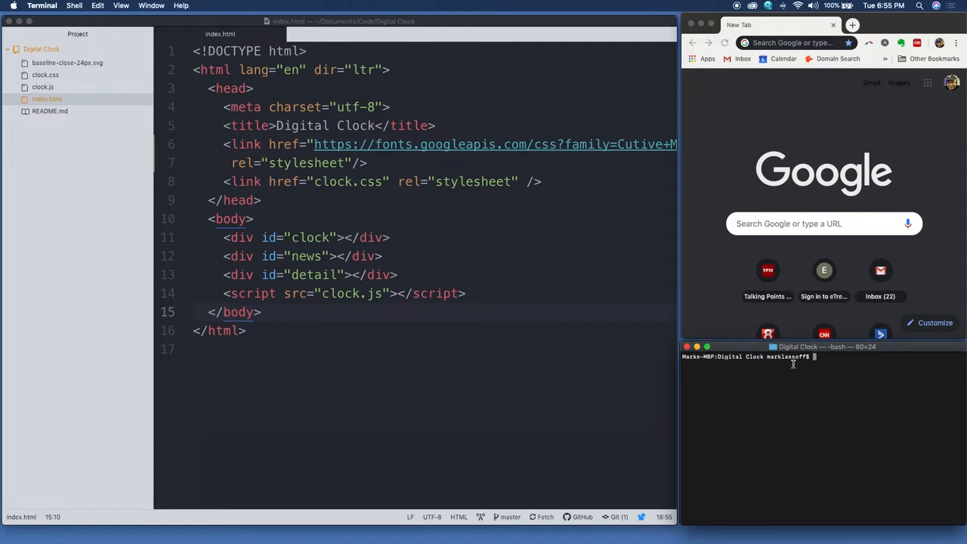
text(python)
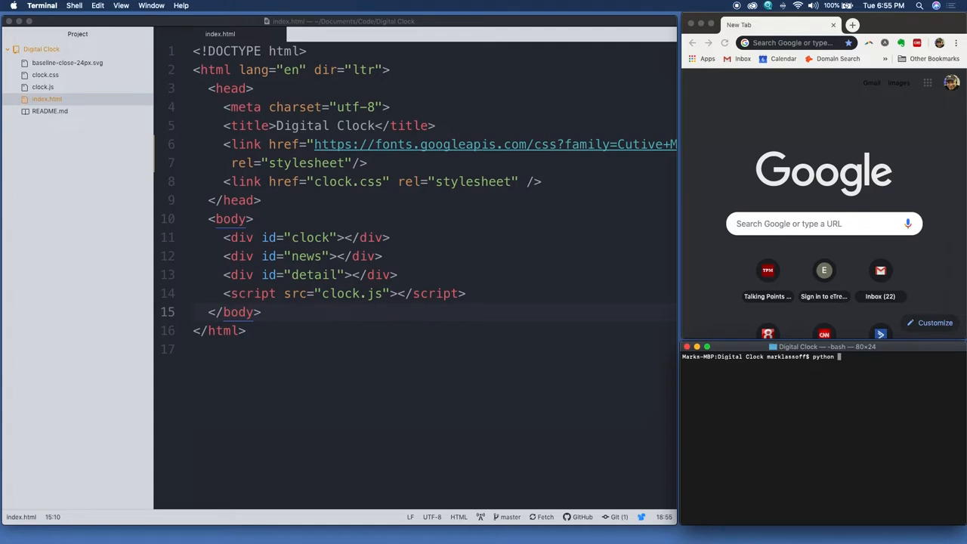
text(-m SimpleHTT)
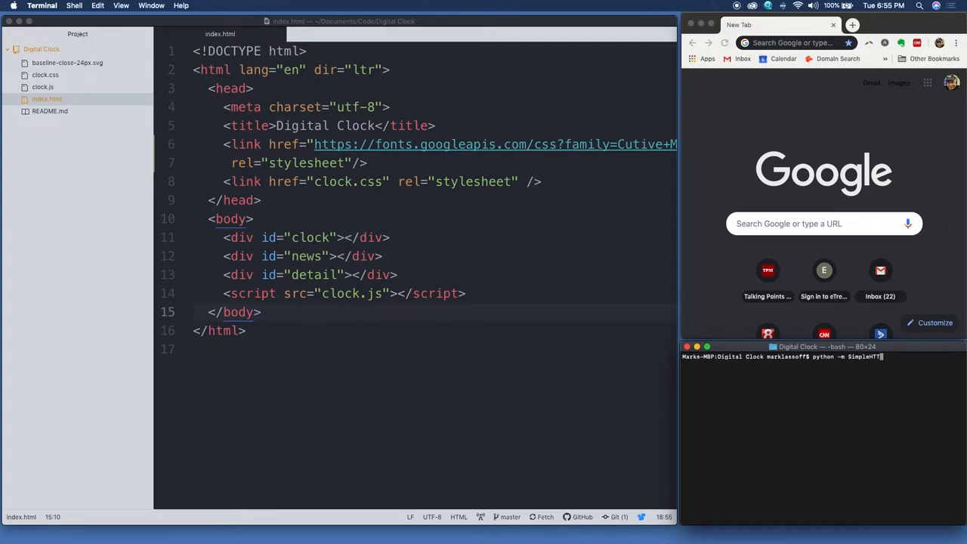
text(Server)
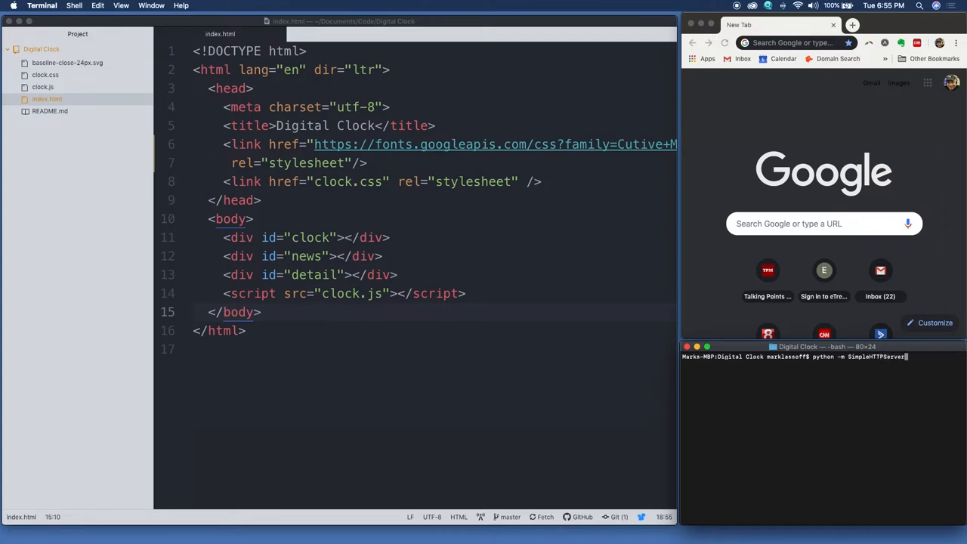
text(8000)
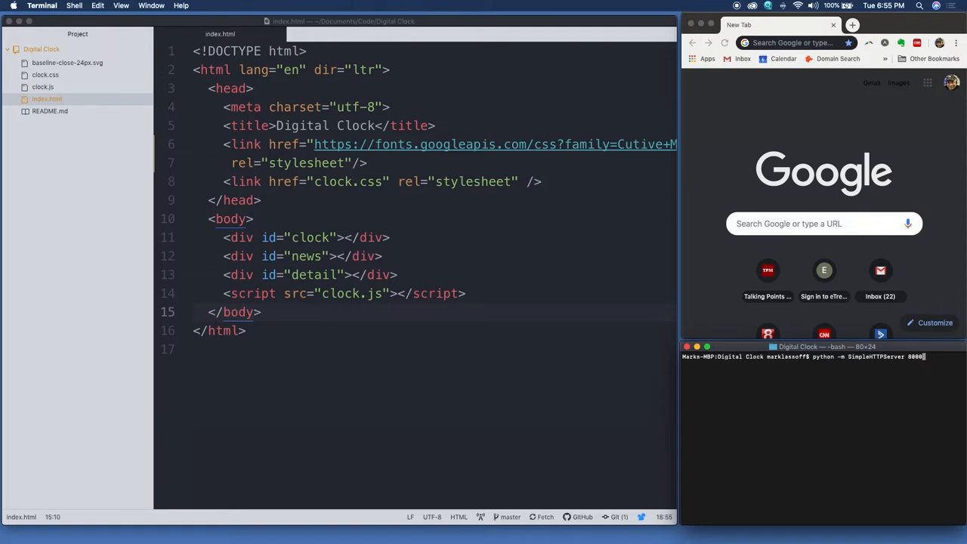
key(Return)
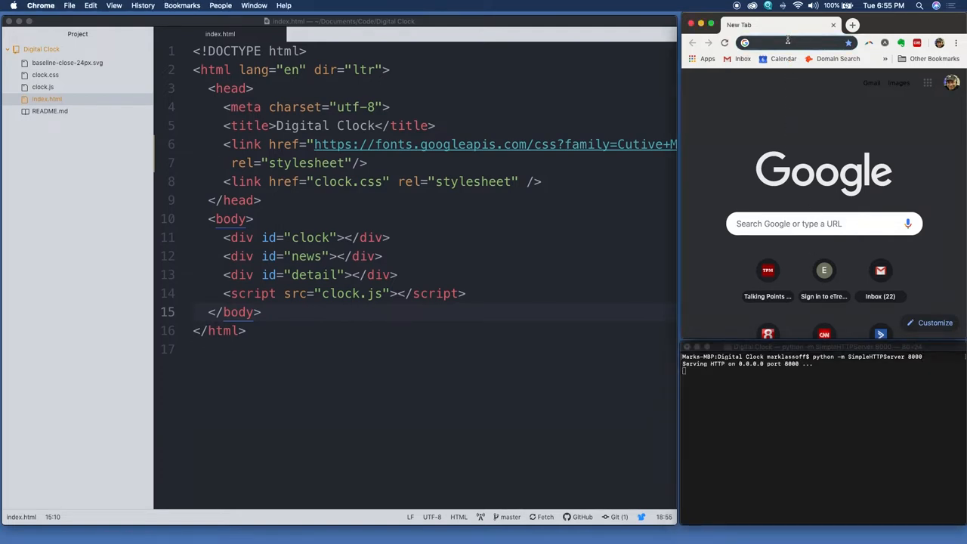
Load localhost:8000 in Chrome and open the Met Gala headline's article details.
text(localhost:8000)
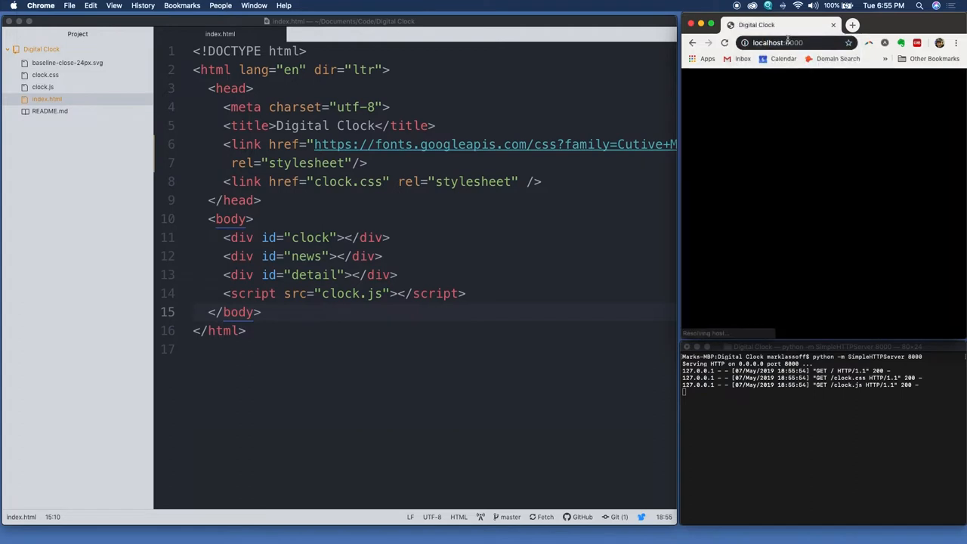
click(724, 43)
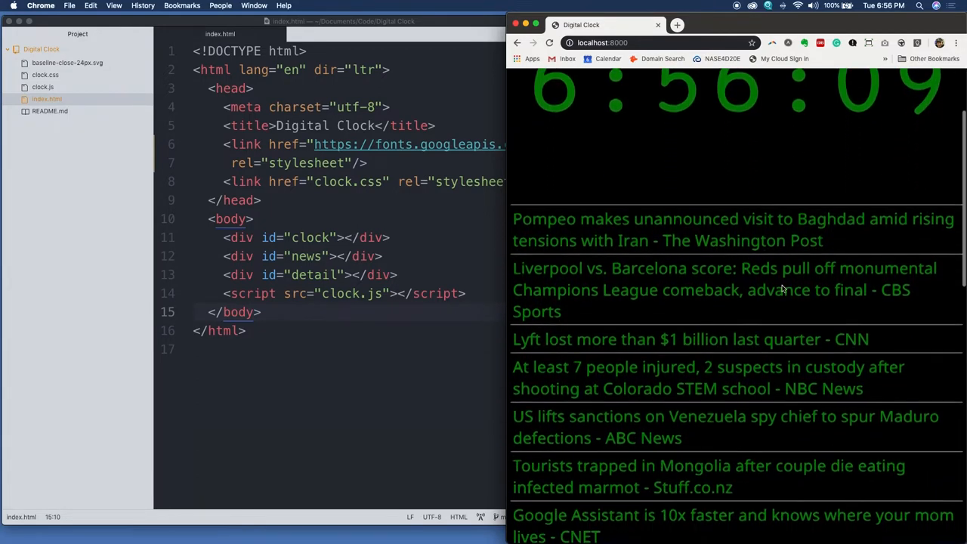
scroll(down, 3)
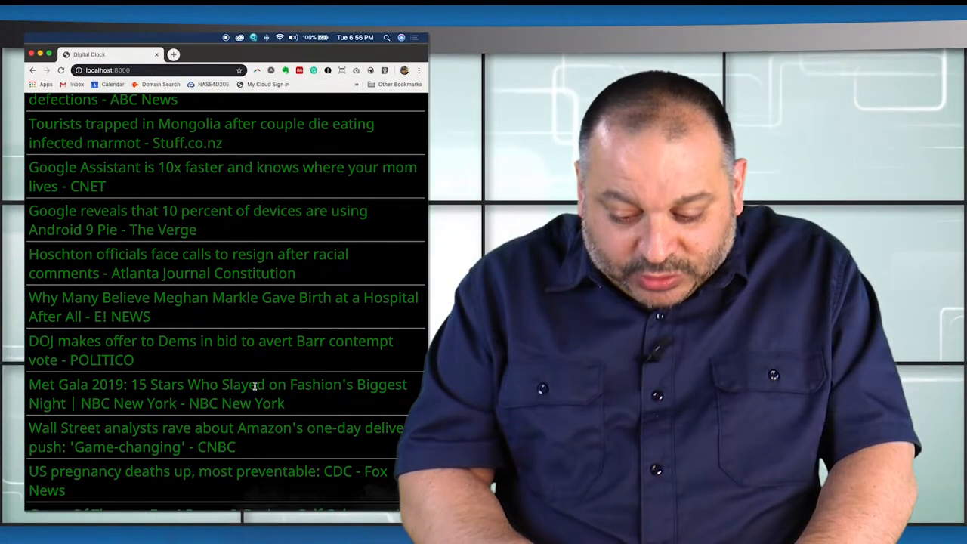
click(217, 384)
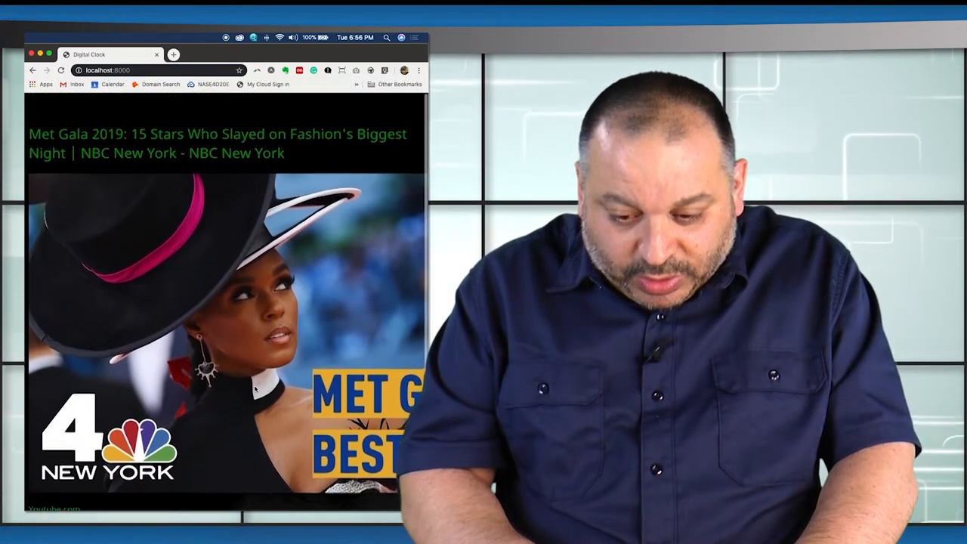
scroll(down, 3)
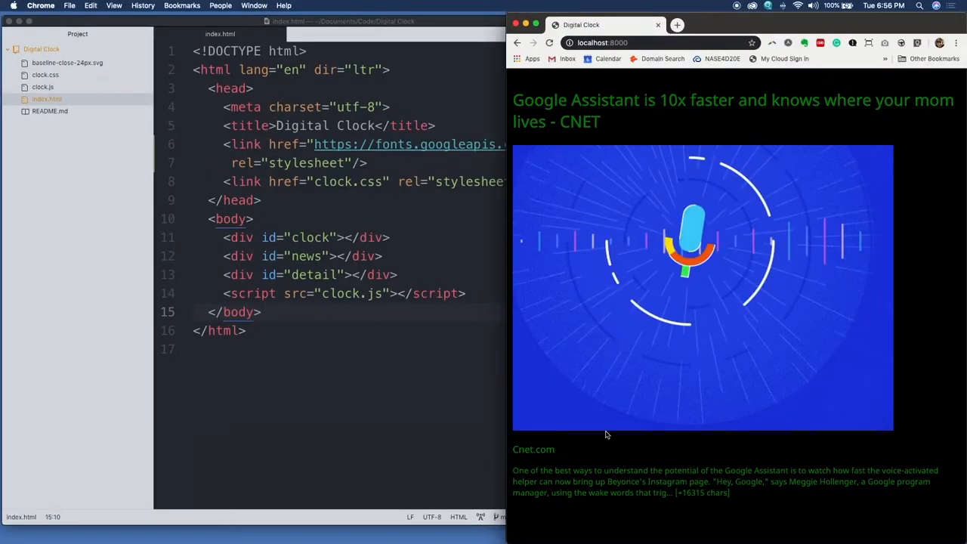
mouse_move(510, 349)
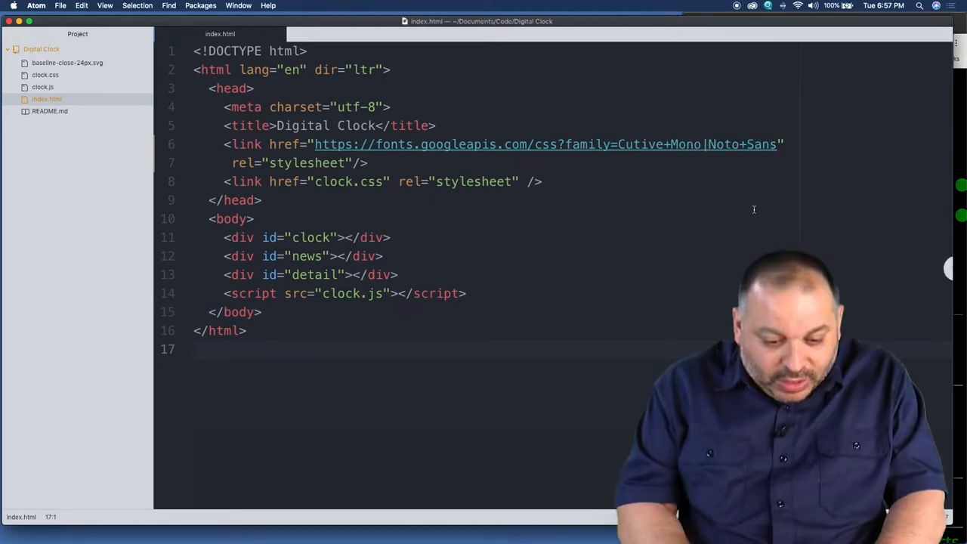
Return to the top of index.html and point out the Noto Sans font link.
click(308, 51)
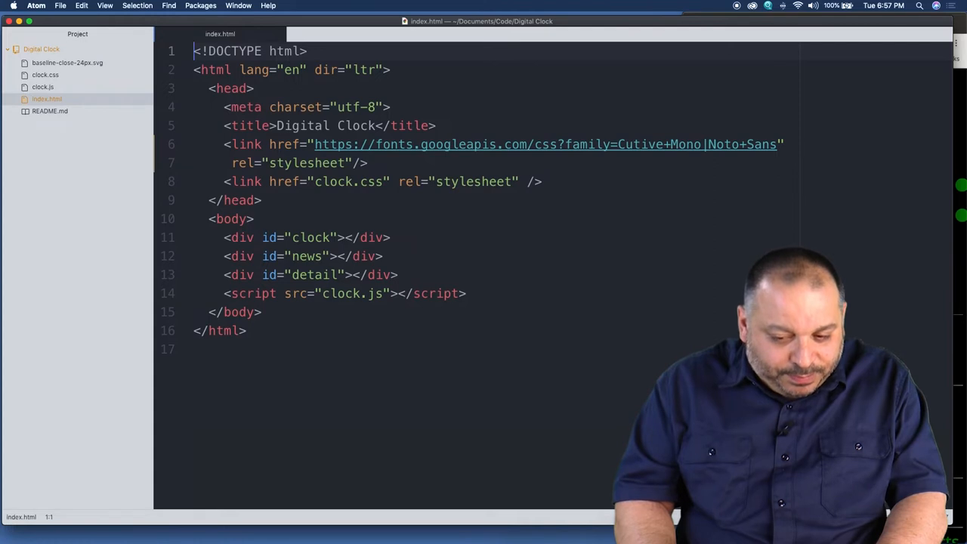
click(300, 70)
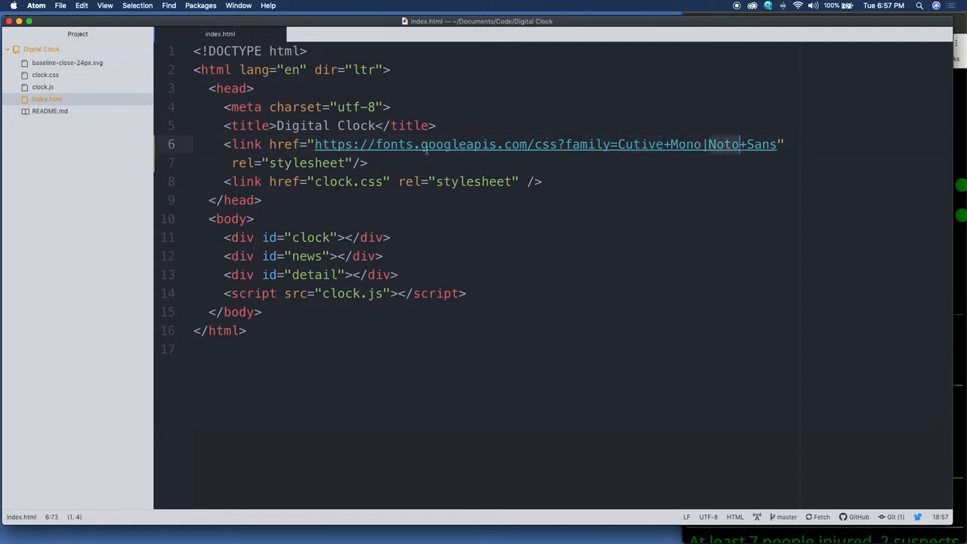
click(366, 181)
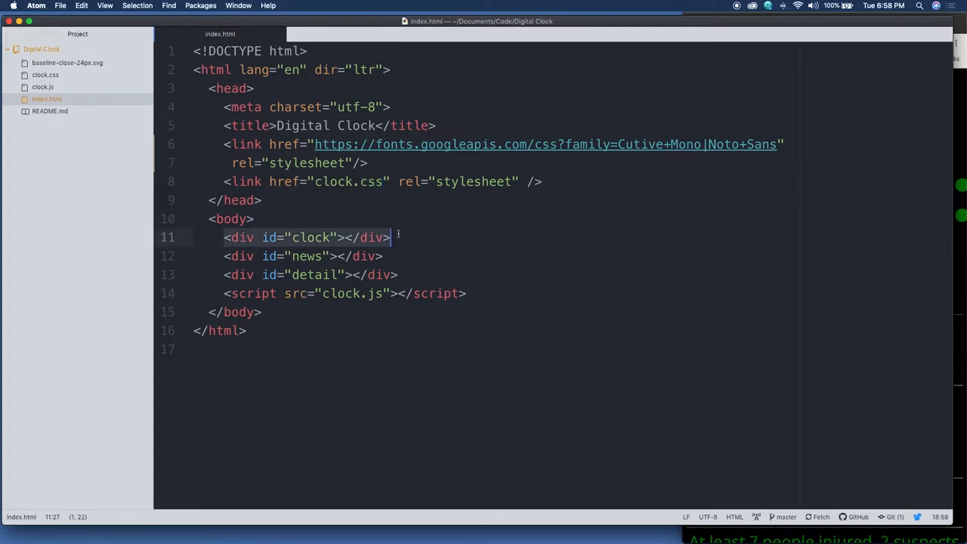
mouse_move(938, 150)
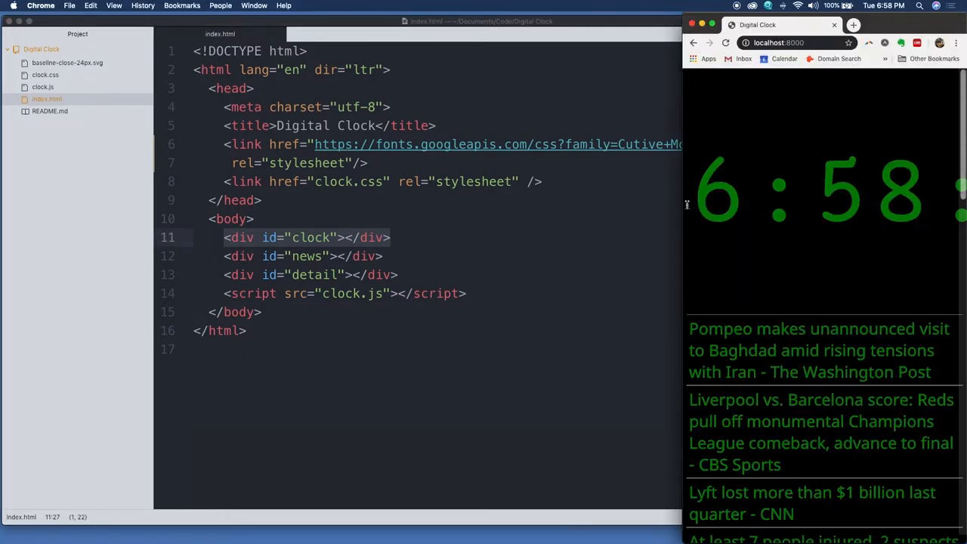
mouse_move(684, 204)
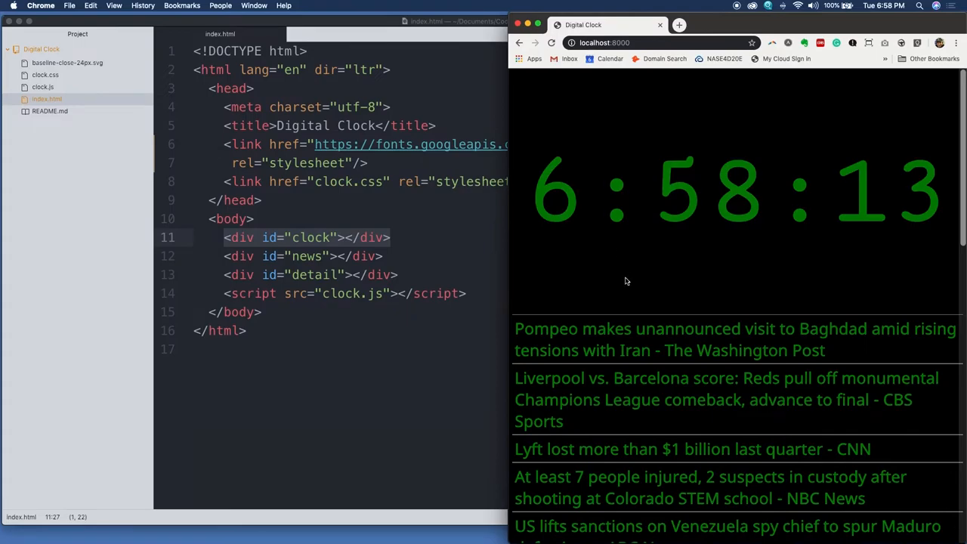
Scroll the Chrome page to show the green clock above the headline list.
scroll(down, 3)
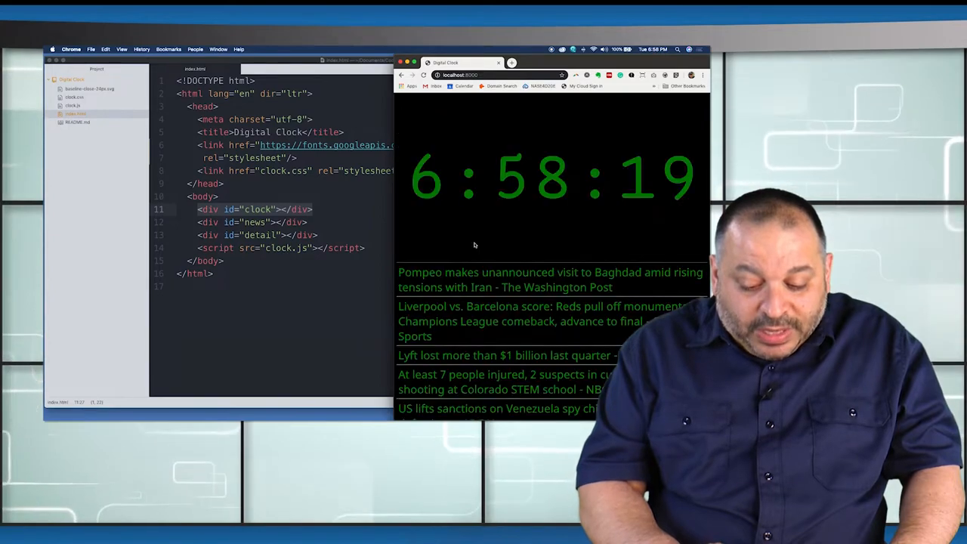
scroll(down, 3)
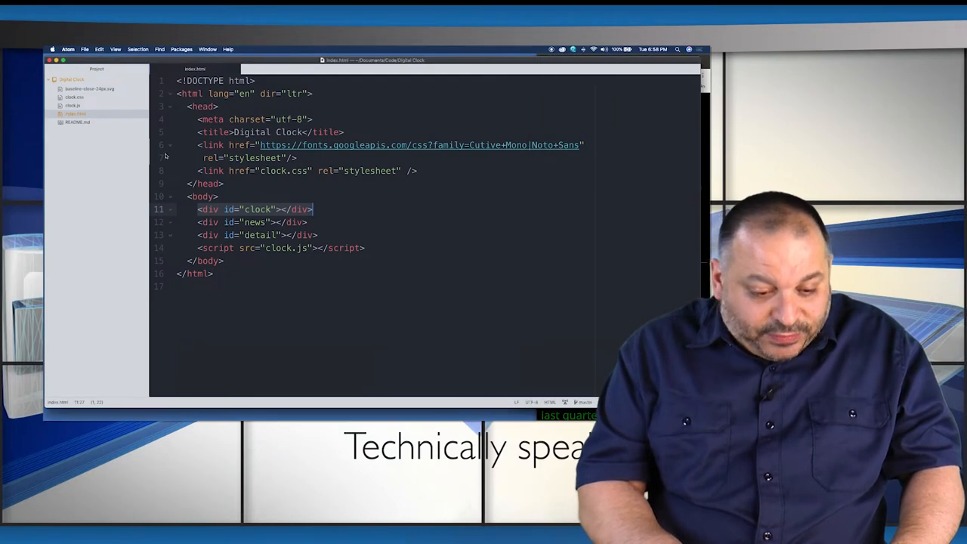
Open clock.css from Atom's Project tree.
click(74, 97)
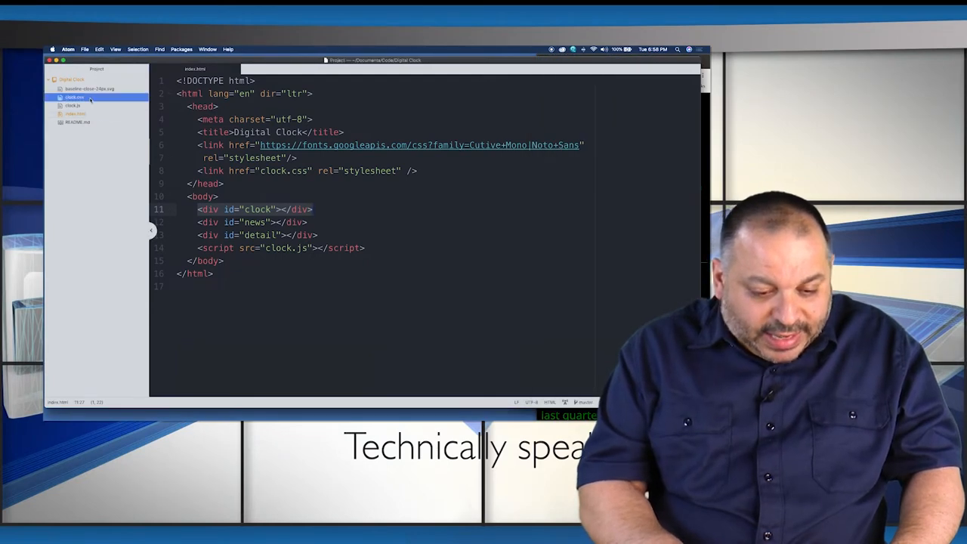
click(73, 97)
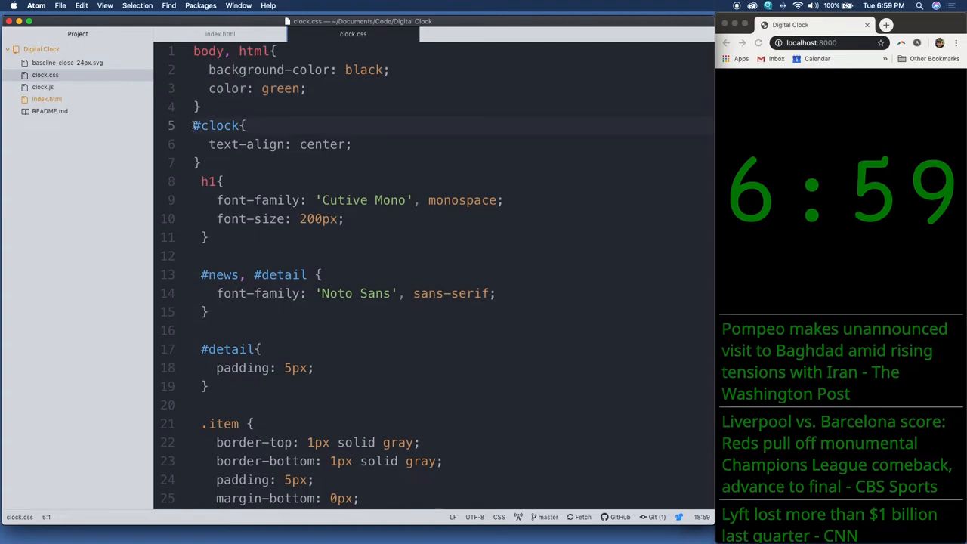
mouse_move(400, 153)
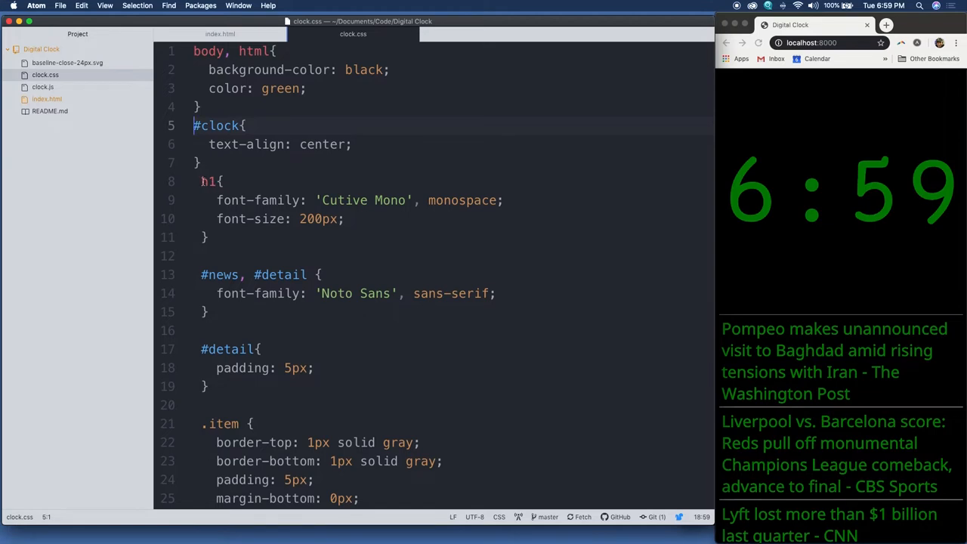
click(204, 180)
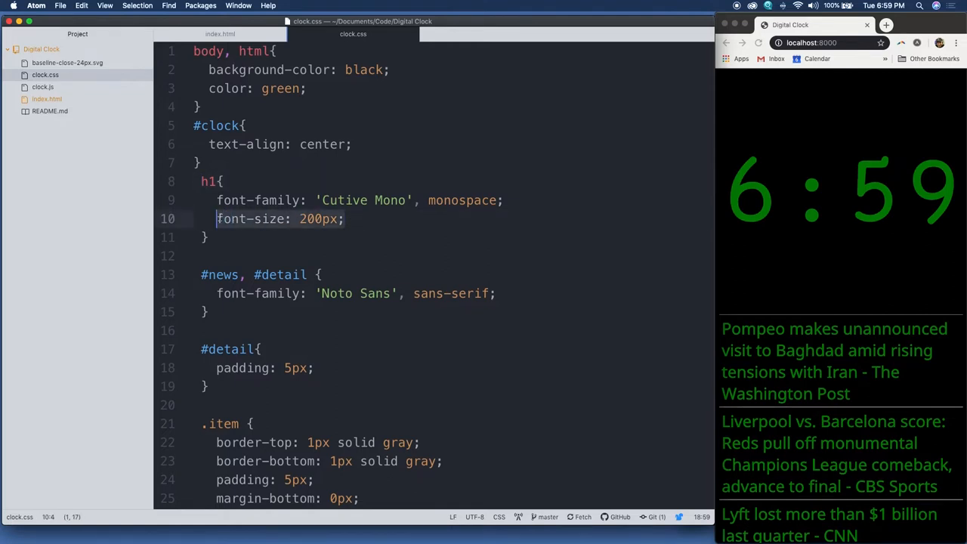
mouse_move(709, 205)
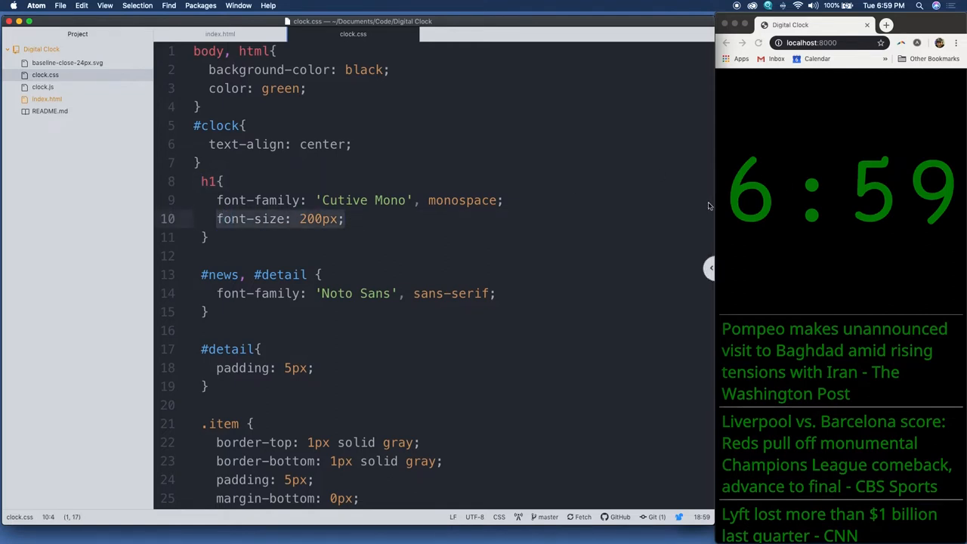
scroll(down, 3)
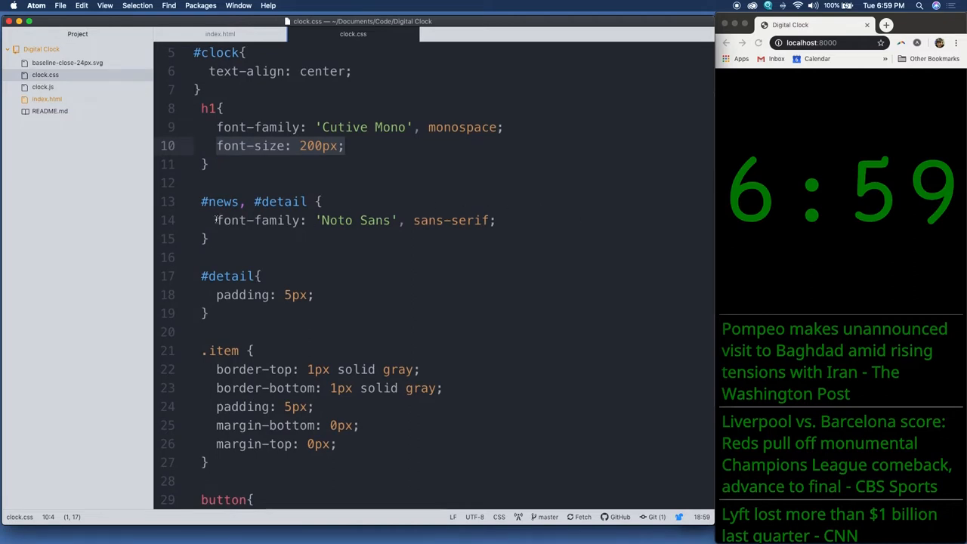
click(216, 220)
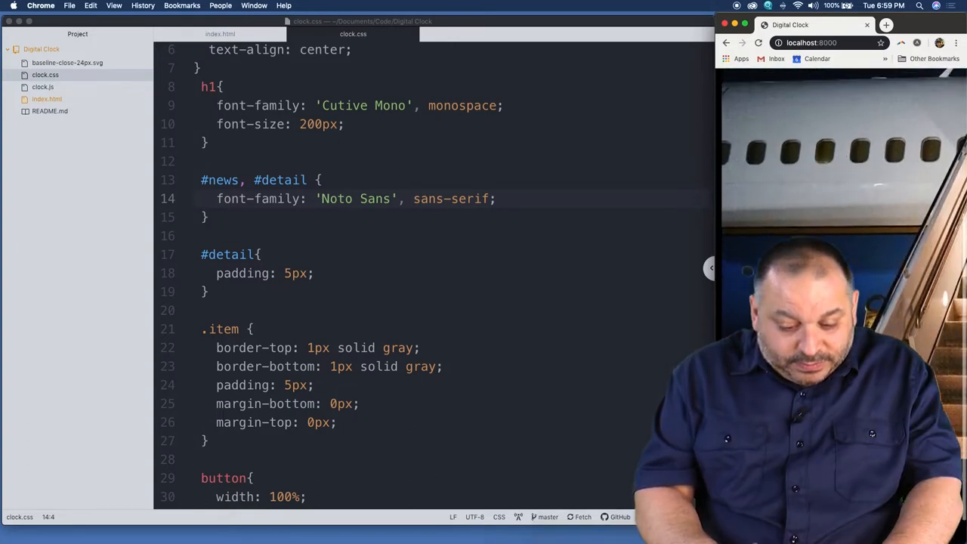
scroll(down, 3)
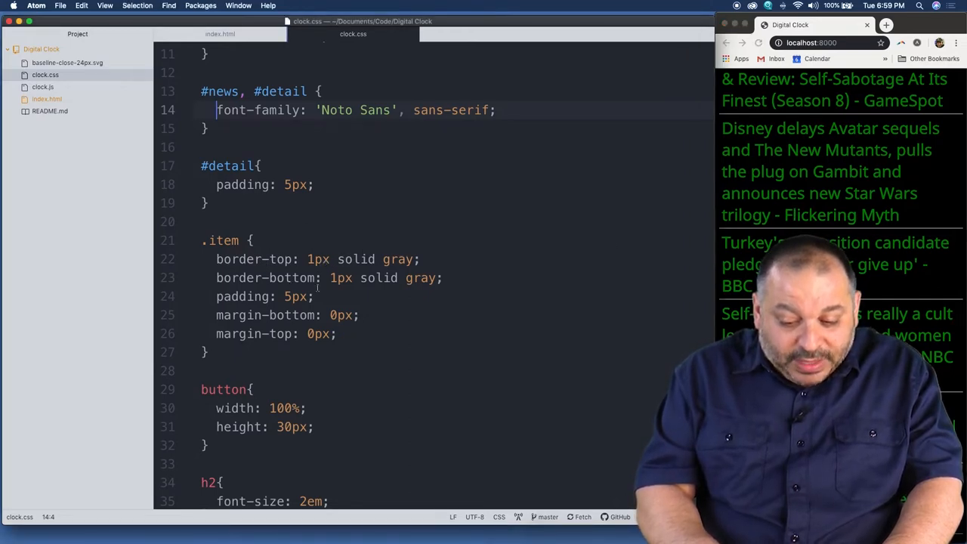
click(310, 296)
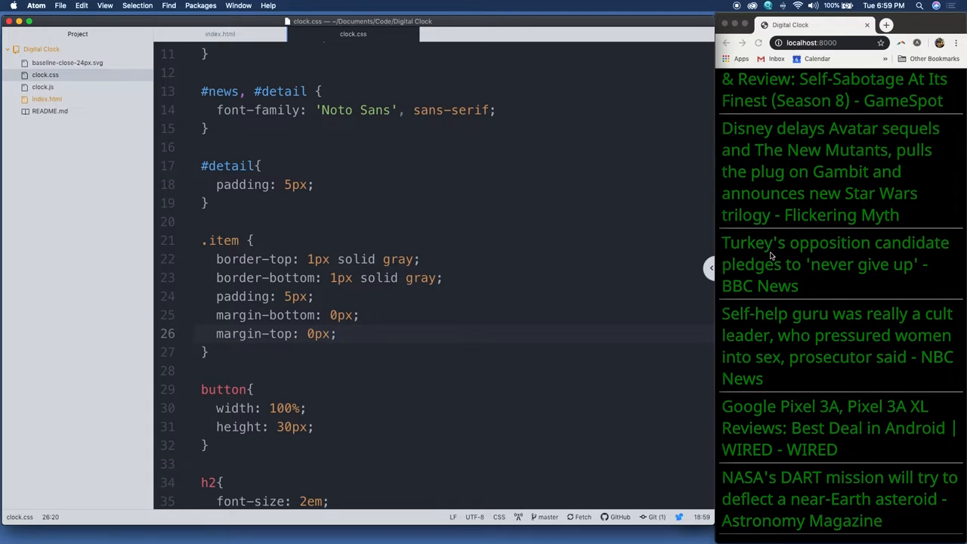
scroll(up, 3)
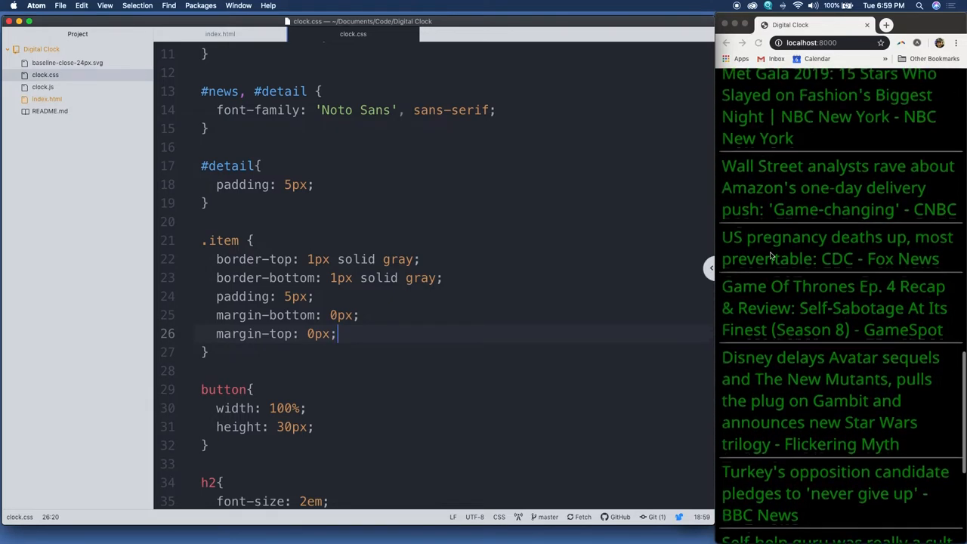
scroll(up, 3)
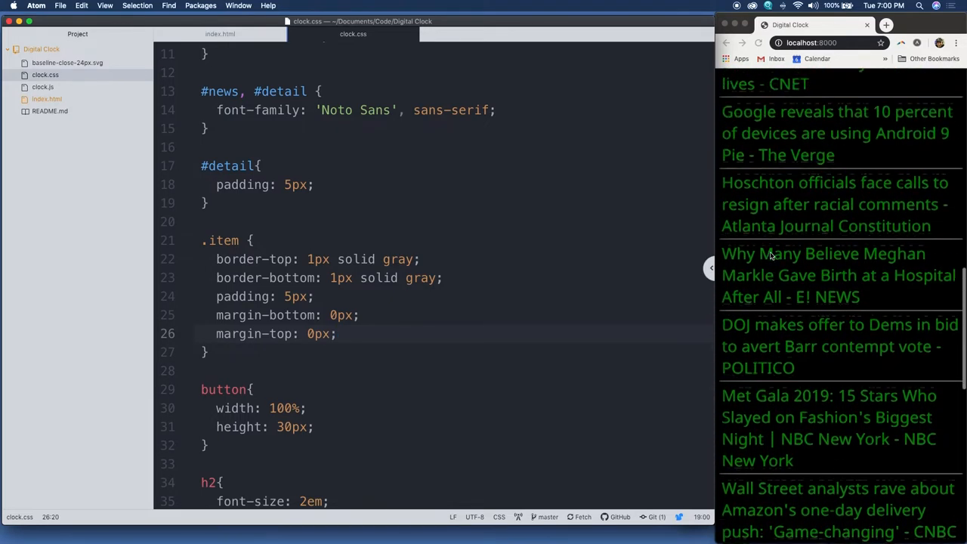
scroll(down, 3)
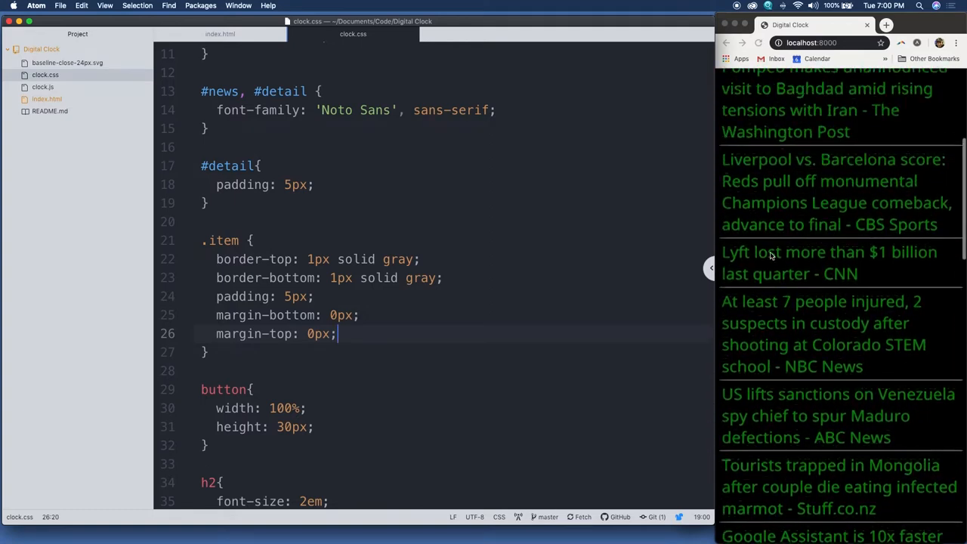
scroll(up, 3)
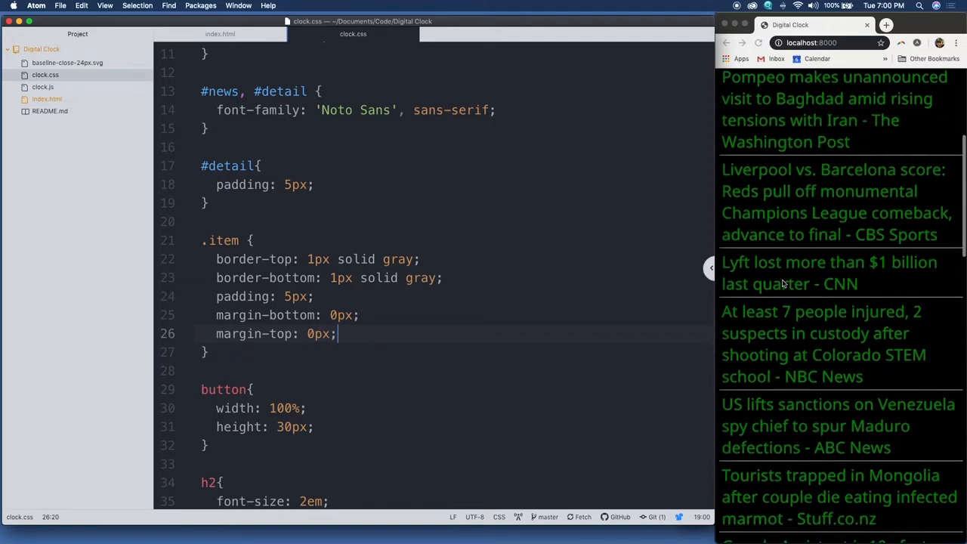
scroll(down, 3)
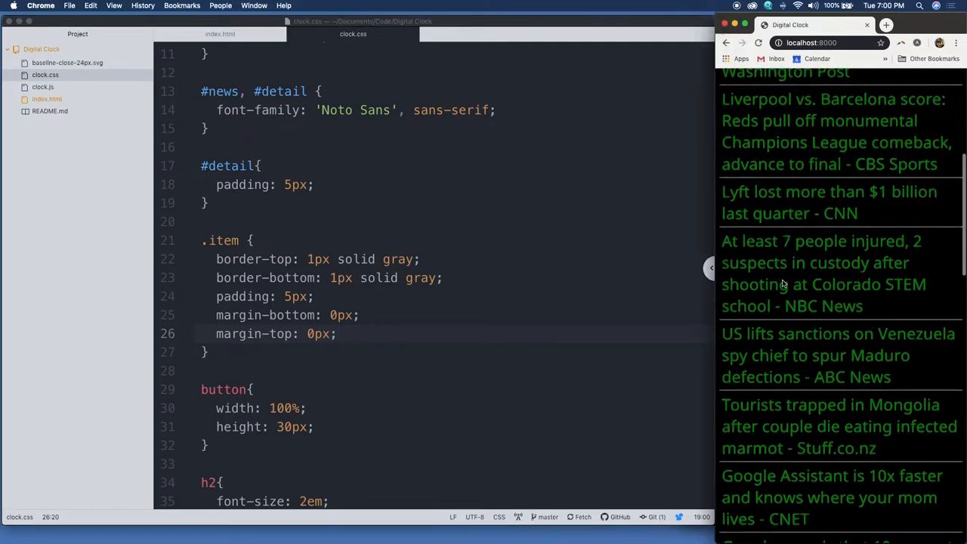
Delete the button rule from clock.css and bring index.html into the editor.
click(824, 272)
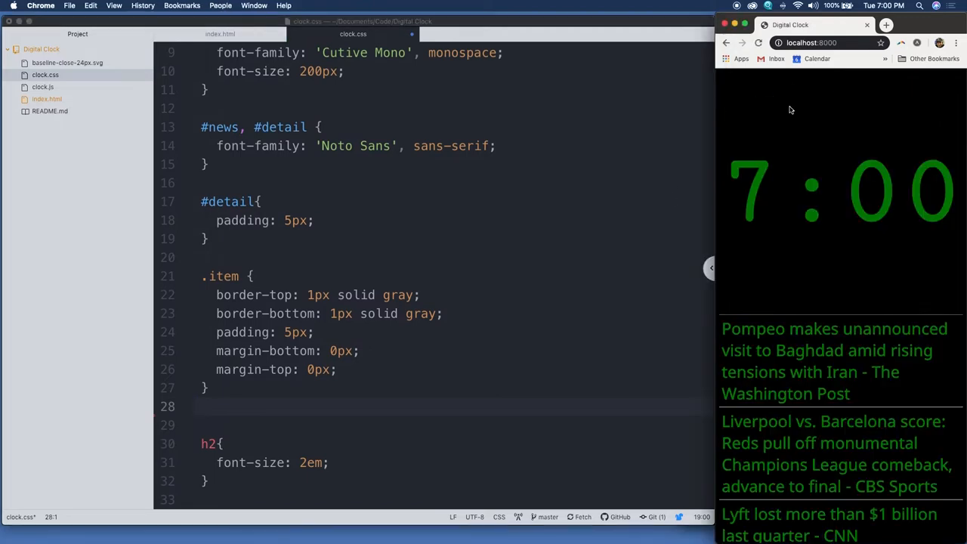
mouse_move(342, 477)
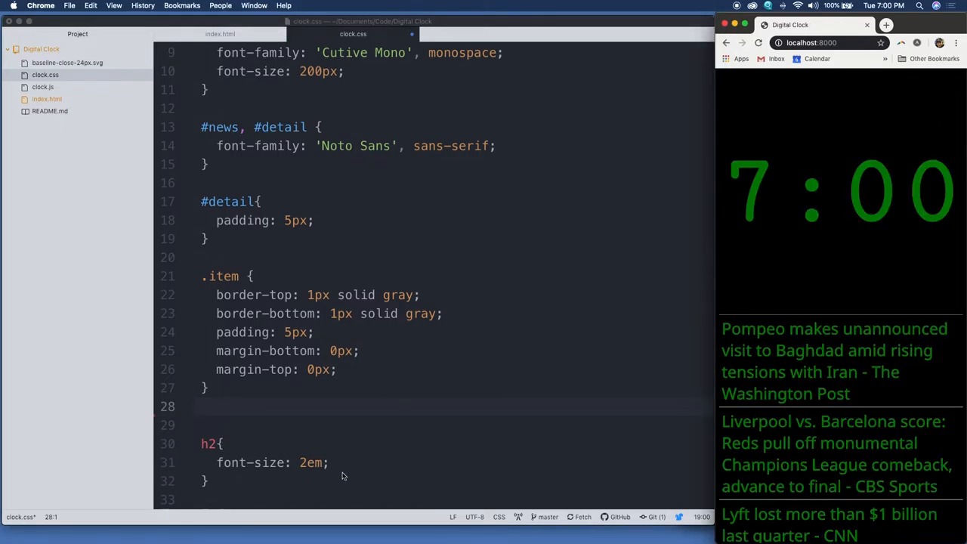
scroll(up, 3)
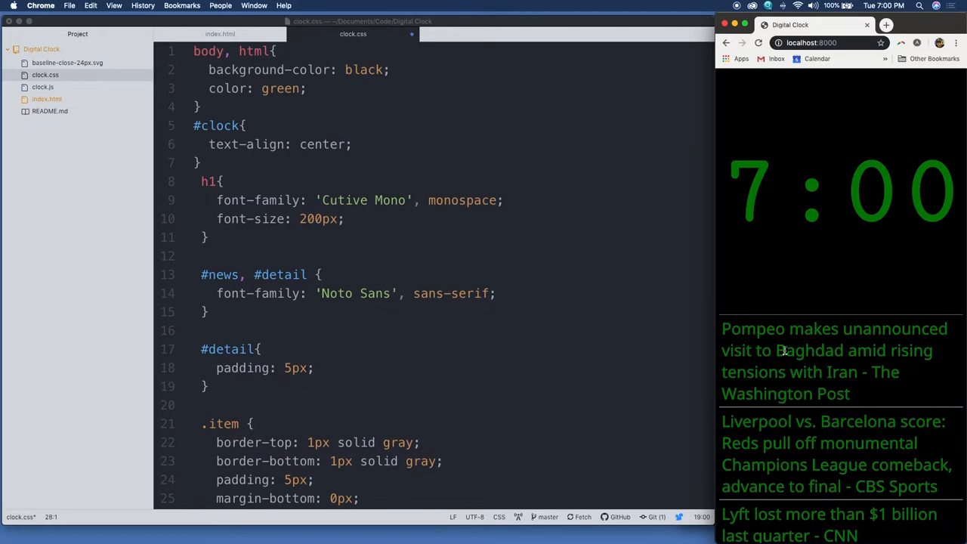
scroll(down, 3)
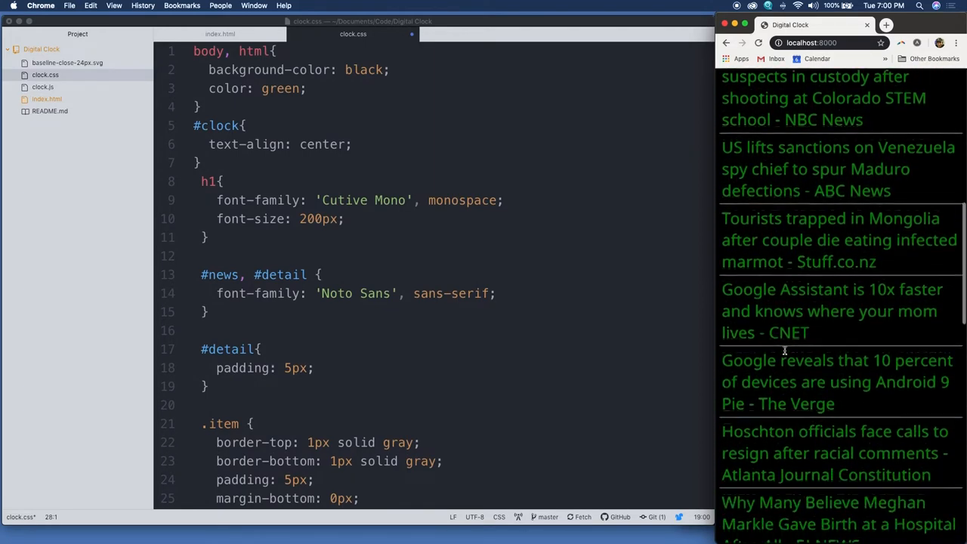
scroll(up, 3)
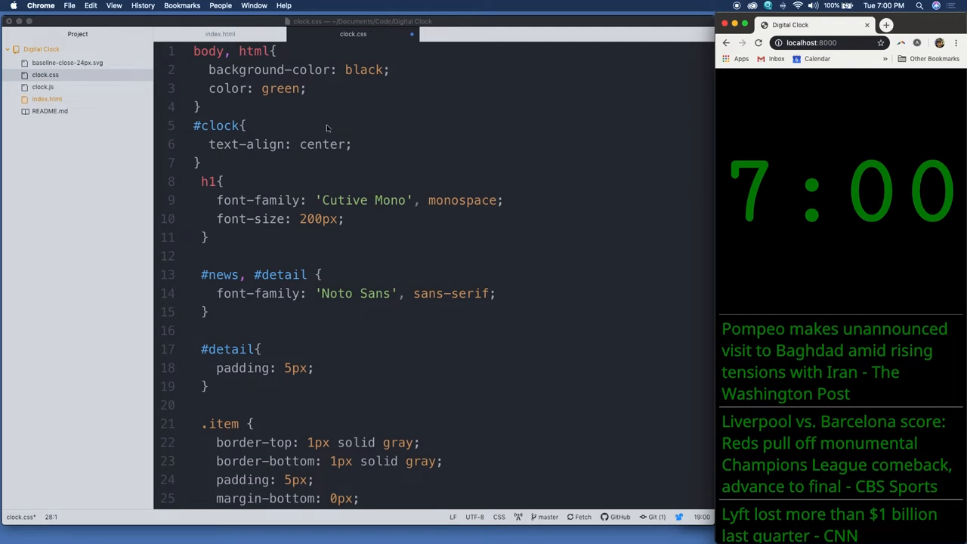
mouse_move(91, 98)
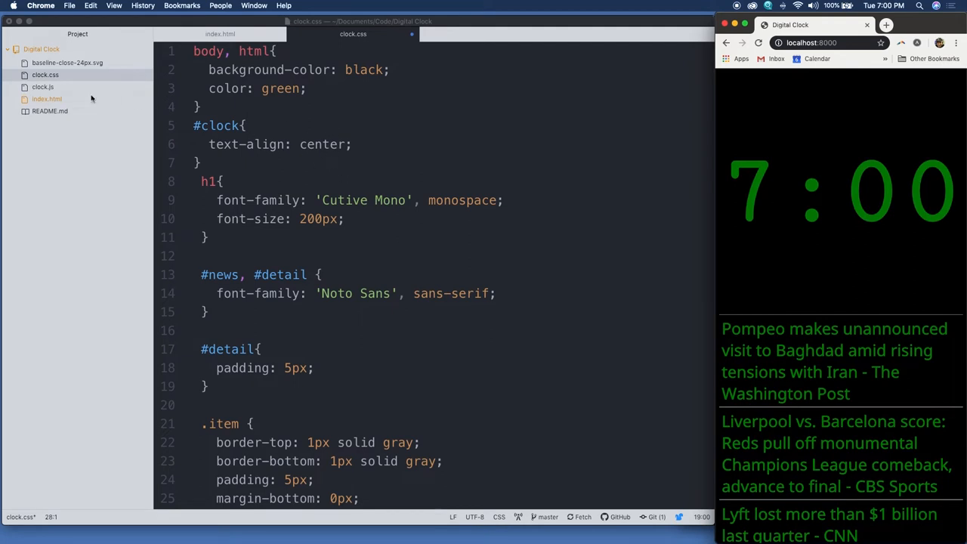
click(47, 98)
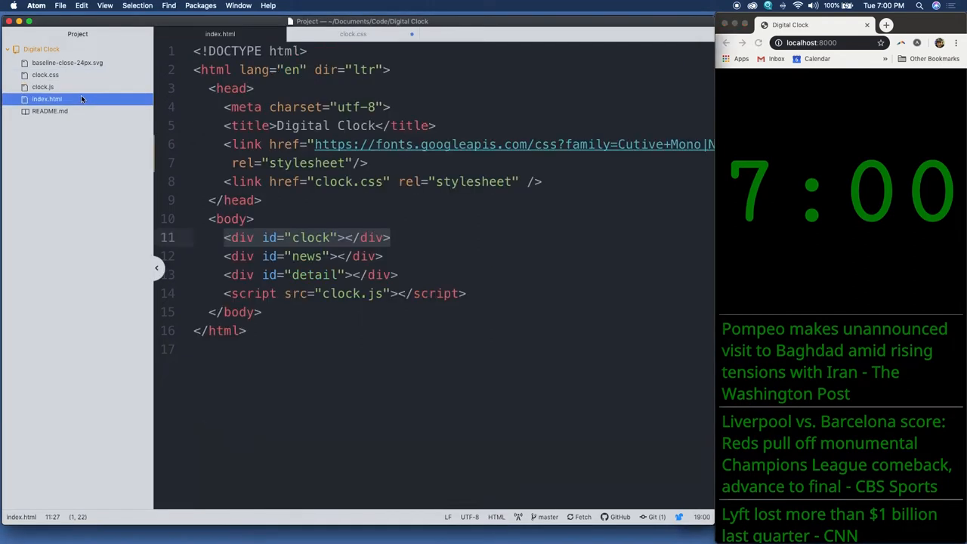